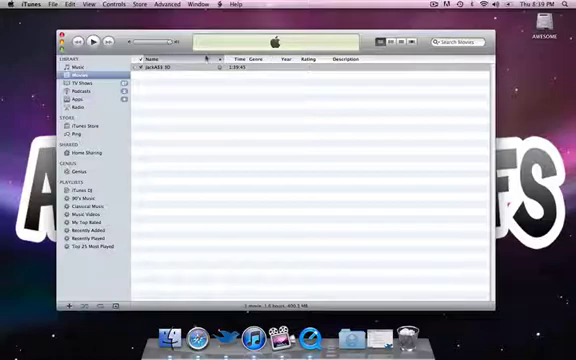
- Browse the TV Shows and Movies libraries, then select the JackA$$ 3D movie
{"action": "left_click", "coordinate": [75, 64]}
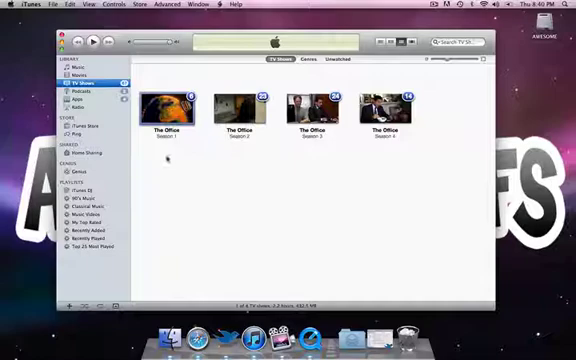
{"action": "left_click", "coordinate": [80, 74]}
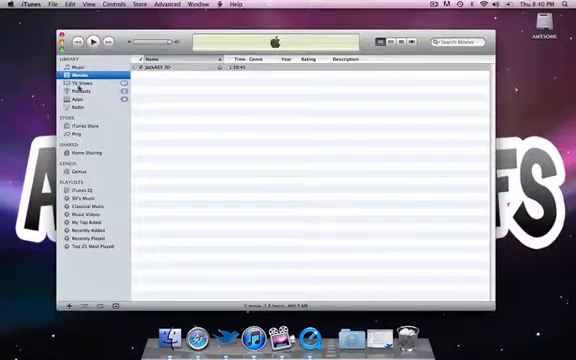
{"action": "left_click", "coordinate": [78, 82]}
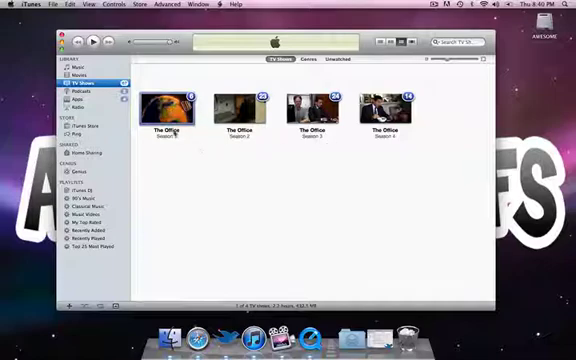
{"action": "double_click", "coordinate": [168, 108]}
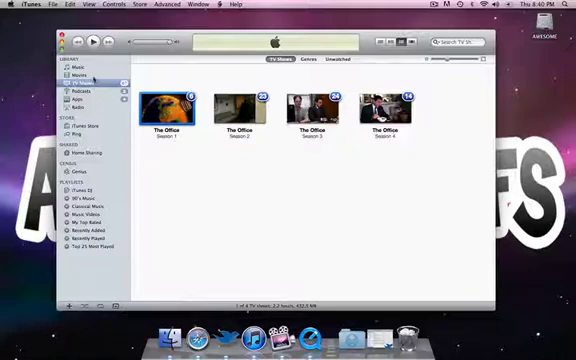
{"action": "left_click", "coordinate": [78, 65]}
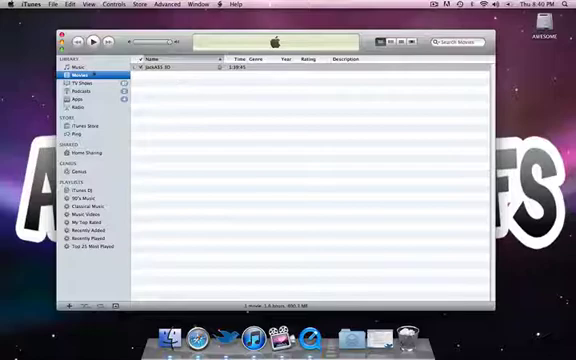
{"action": "left_click", "coordinate": [78, 82]}
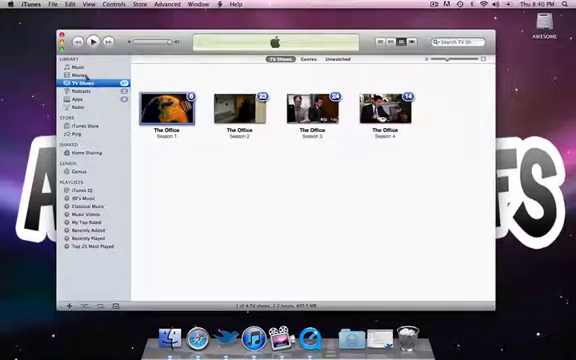
{"action": "left_click", "coordinate": [78, 65]}
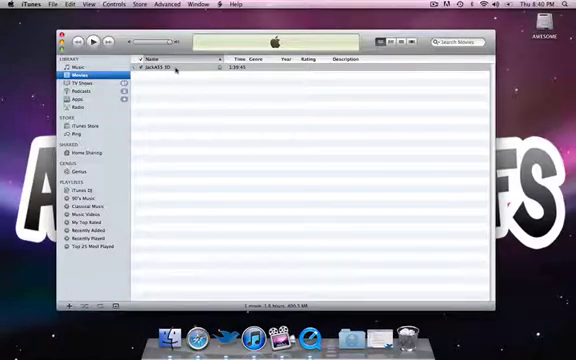
{"action": "left_click", "coordinate": [200, 67]}
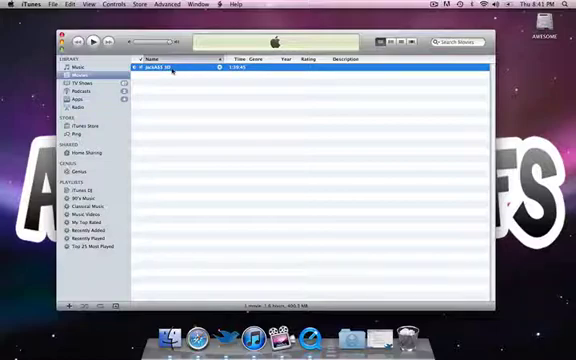
- Set JackA$$ 3D's media kind to TV Show in its Get Info options
{"action": "right_click", "coordinate": [170, 65]}
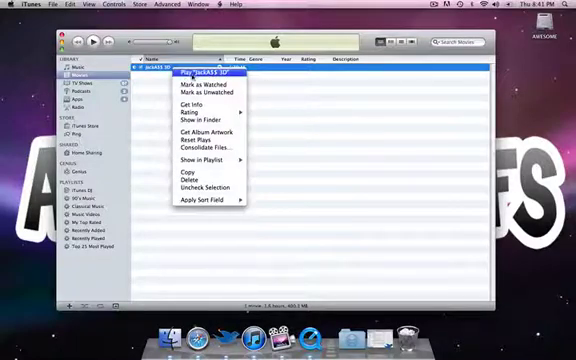
{"action": "mouse_move", "coordinate": [200, 103]}
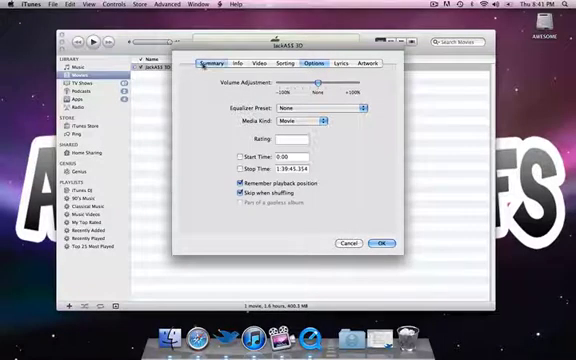
{"action": "left_click", "coordinate": [208, 64]}
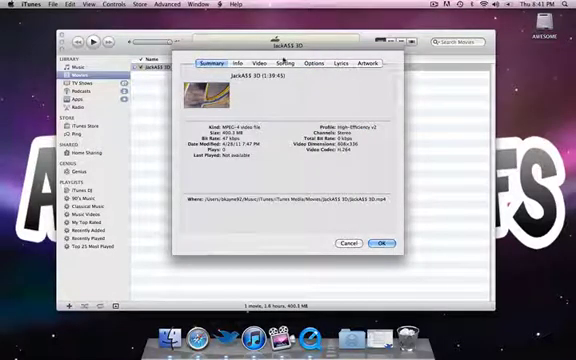
{"action": "left_click", "coordinate": [318, 64]}
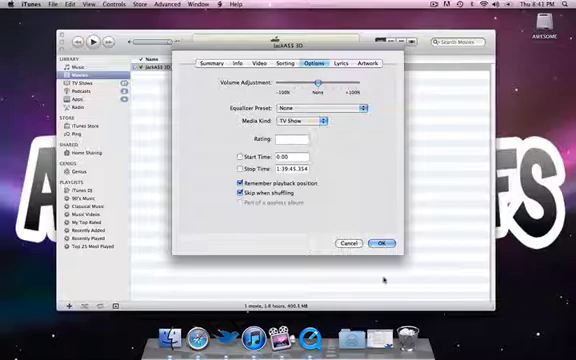
{"action": "left_click", "coordinate": [383, 243]}
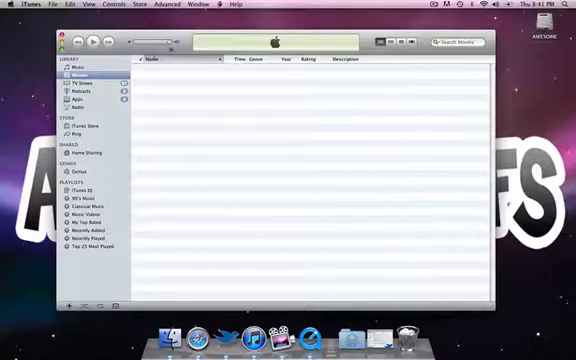
- In TV Shows, change JackA$$ 3D's options so only The Office Seasons 1–4 remain
{"action": "left_click", "coordinate": [78, 81]}
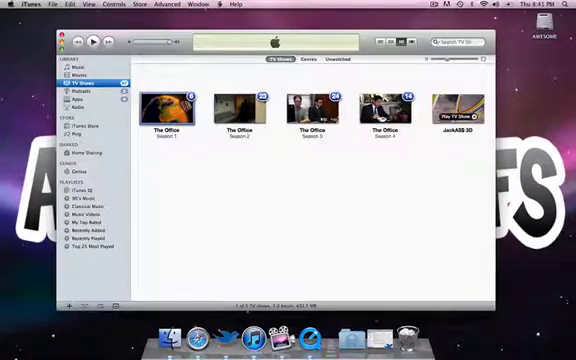
{"action": "right_click", "coordinate": [452, 108]}
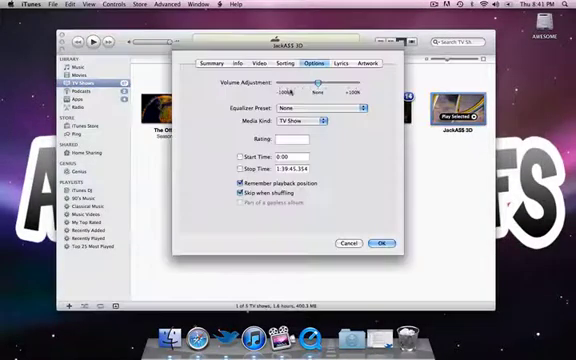
{"action": "left_click", "coordinate": [300, 120]}
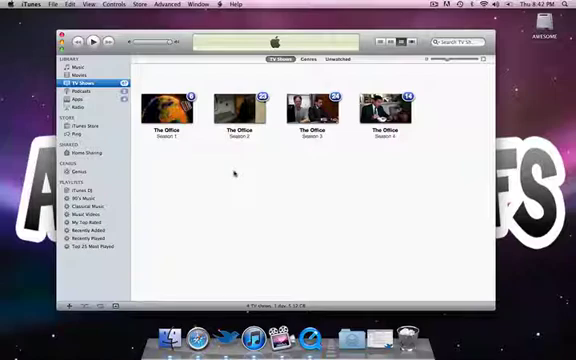
{"action": "mouse_move", "coordinate": [175, 160]}
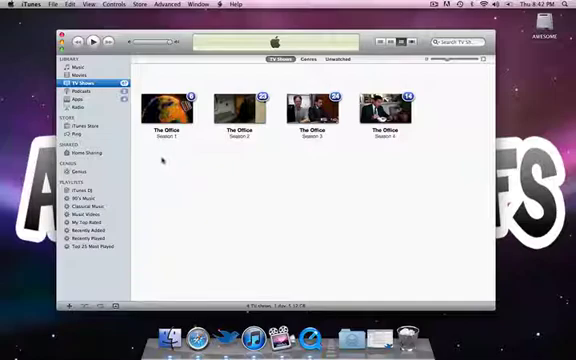
{"action": "mouse_move", "coordinate": [210, 156]}
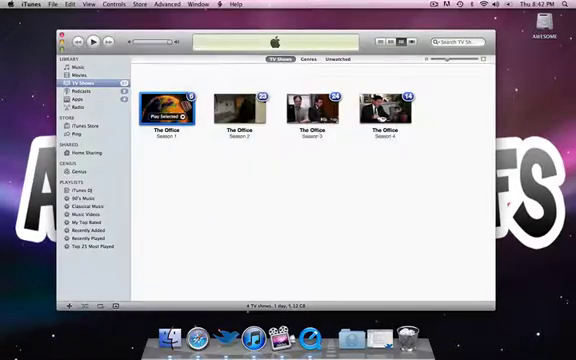
{"action": "double_click", "coordinate": [169, 105]}
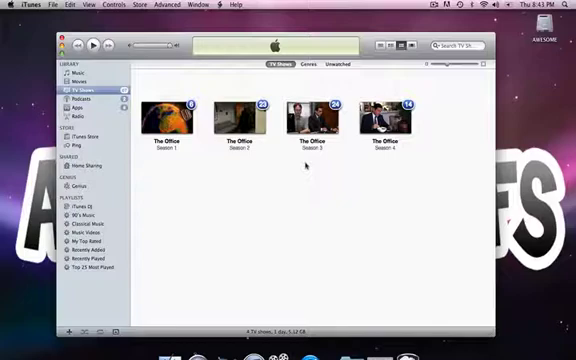
{"action": "mouse_move", "coordinate": [197, 150]}
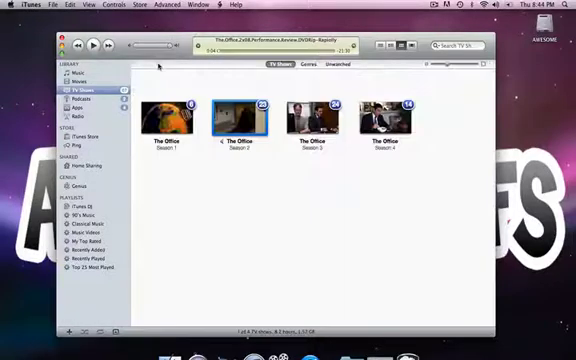
- Switch tabs and expand The Office Season 2 episode list while Performance Review plays
{"action": "left_click", "coordinate": [341, 64]}
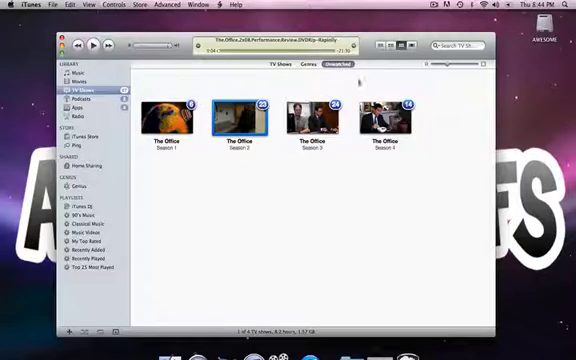
{"action": "mouse_move", "coordinate": [386, 115]}
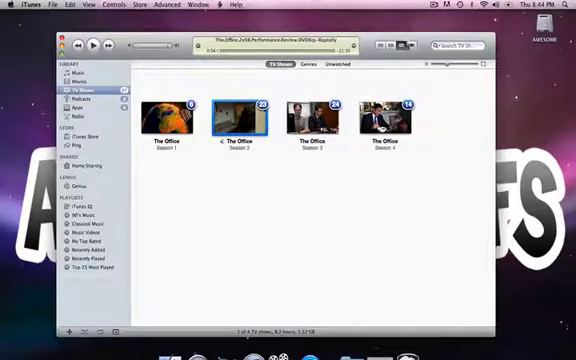
{"action": "double_click", "coordinate": [236, 113]}
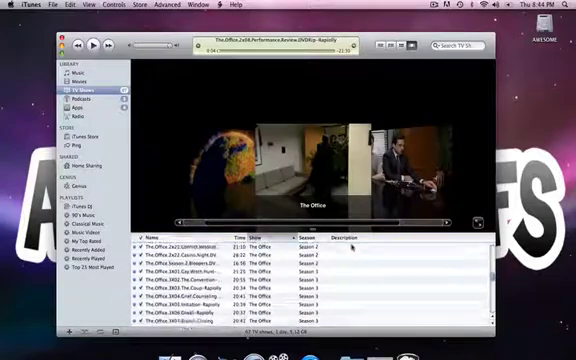